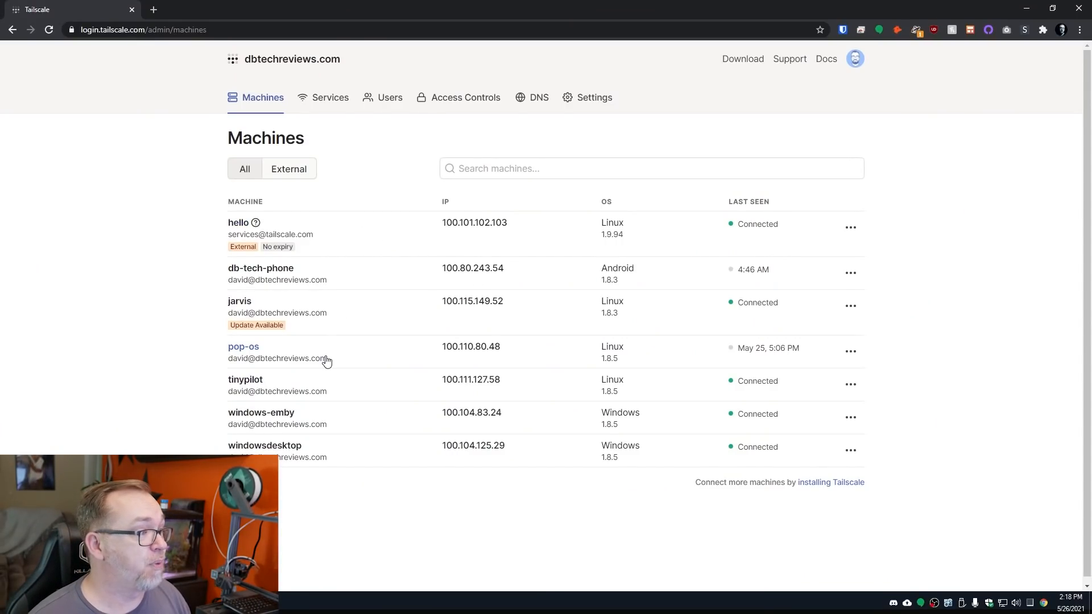
mouse_move(477, 283)
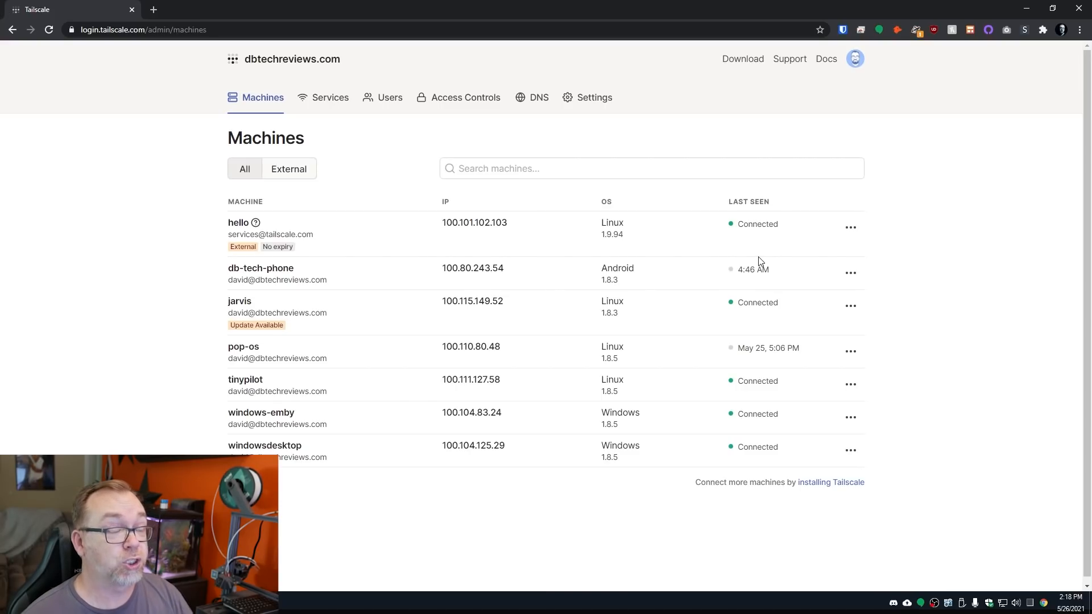
mouse_move(756, 223)
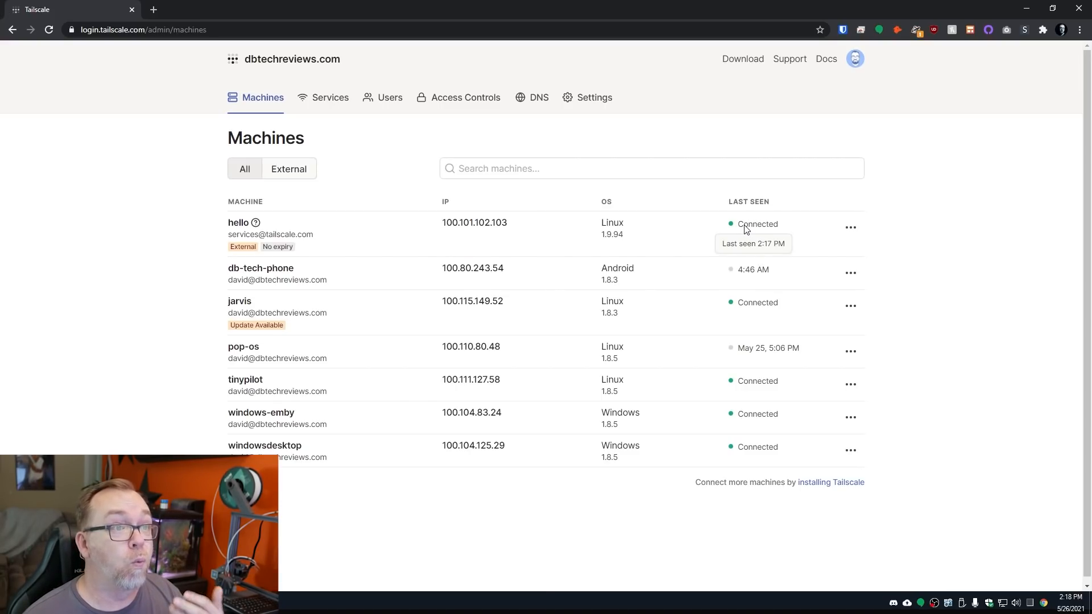
mouse_move(748, 321)
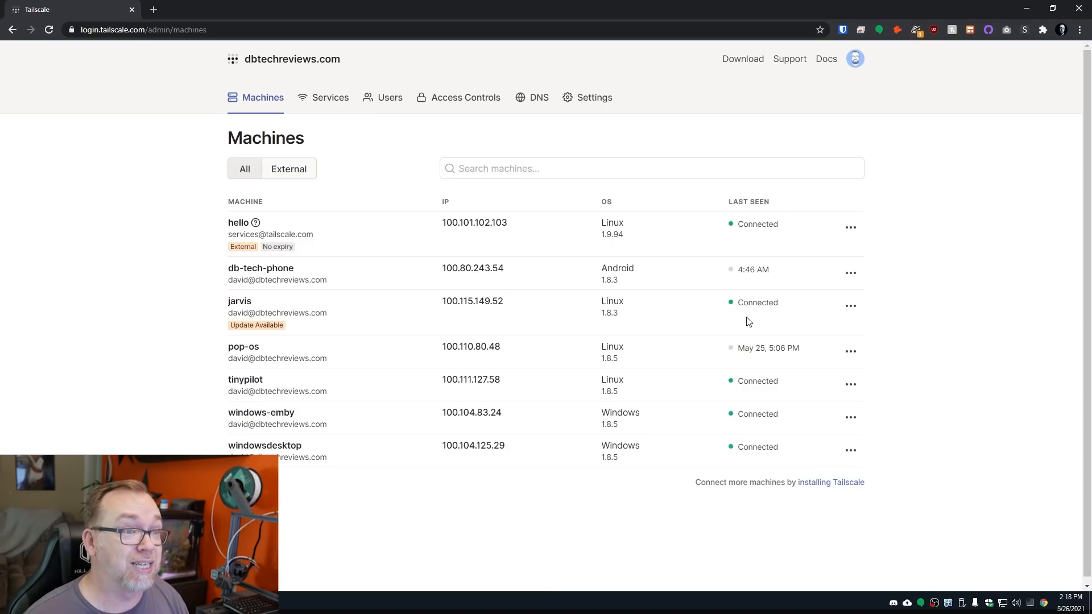
mouse_move(844, 246)
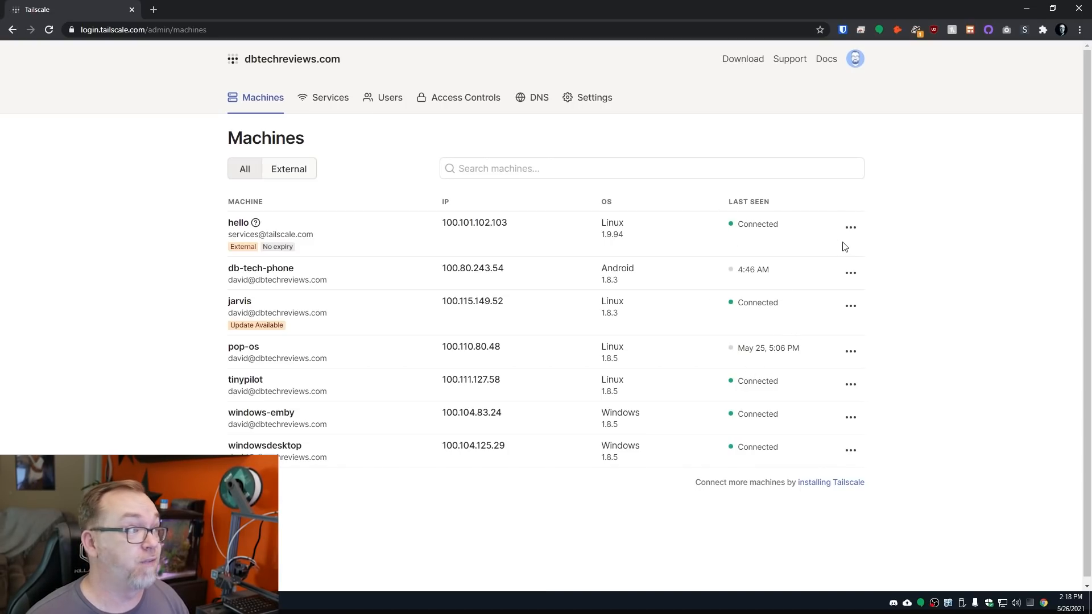
Open the options menu for db-tech-phone, after first trying the hello machine's menu.
click(850, 227)
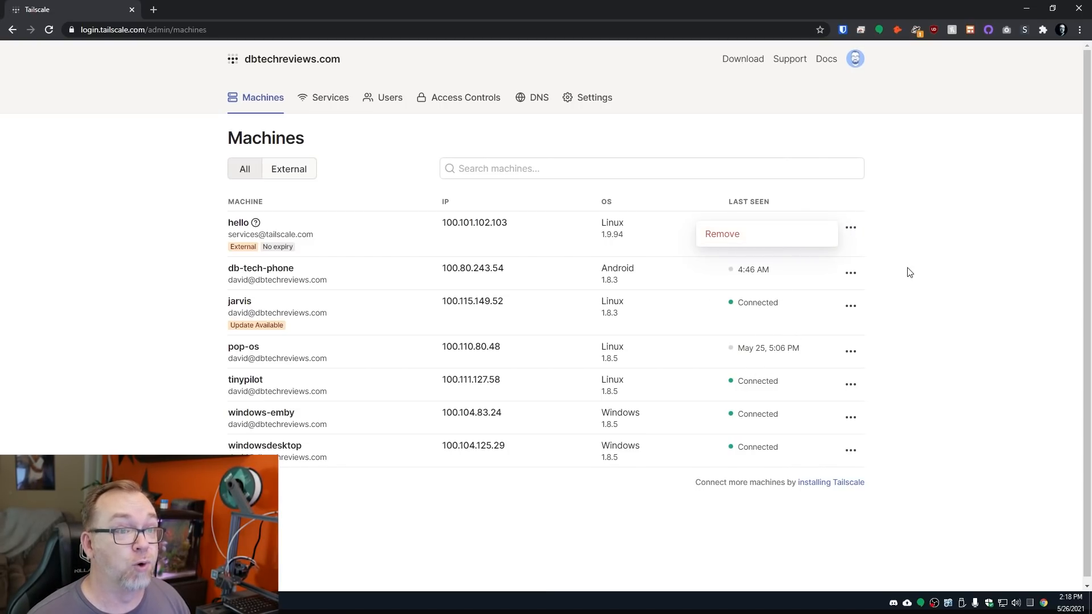
click(850, 272)
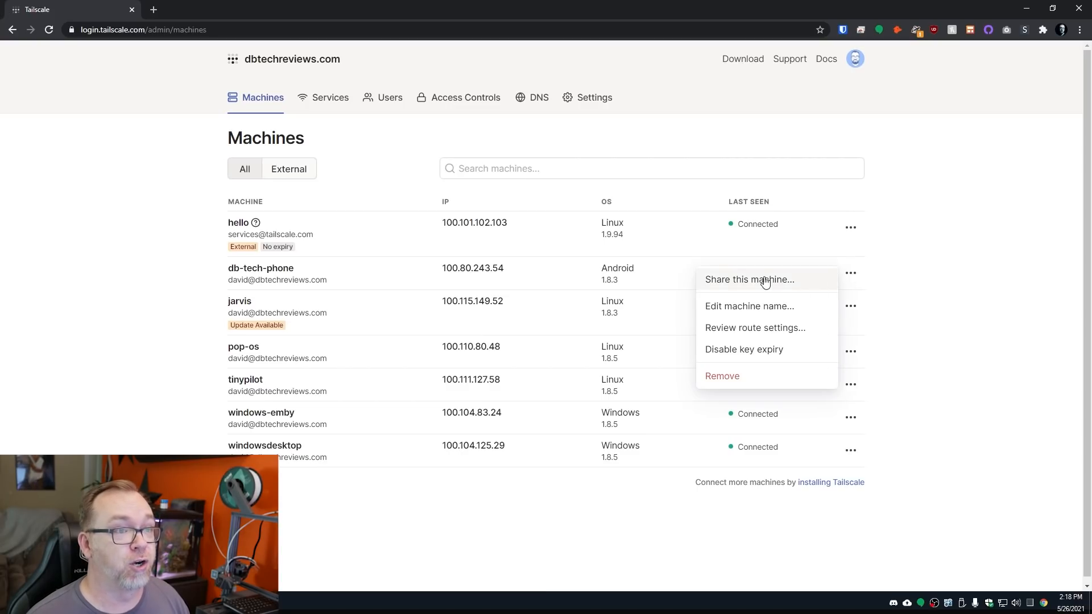